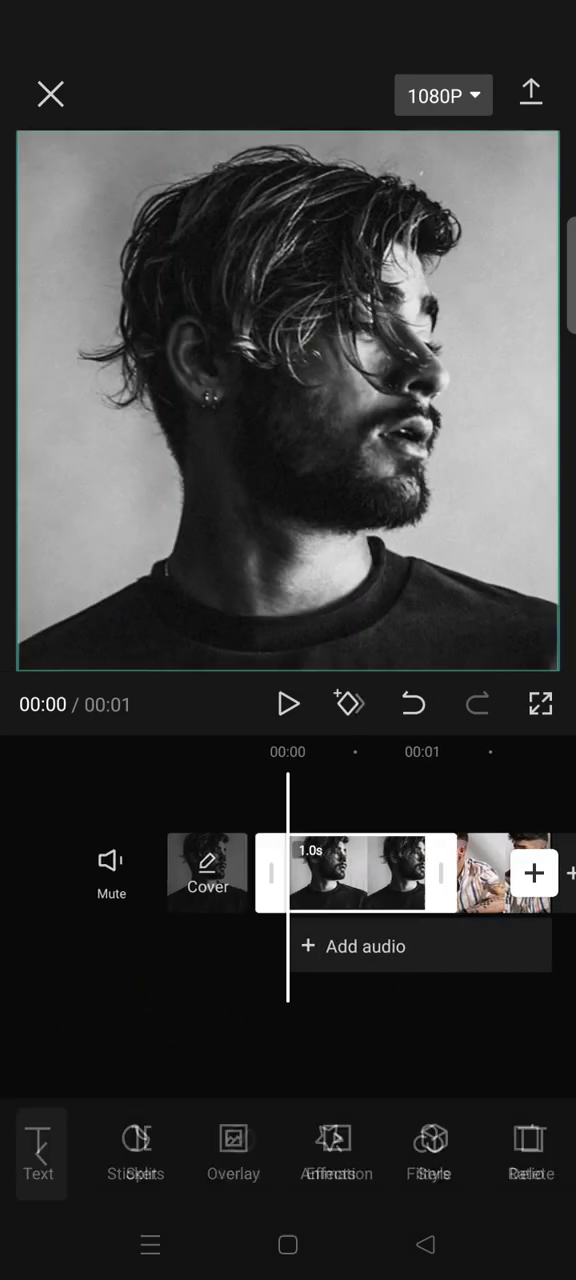
Shrink the first photo to a small square centred on the canvas
click(356, 872)
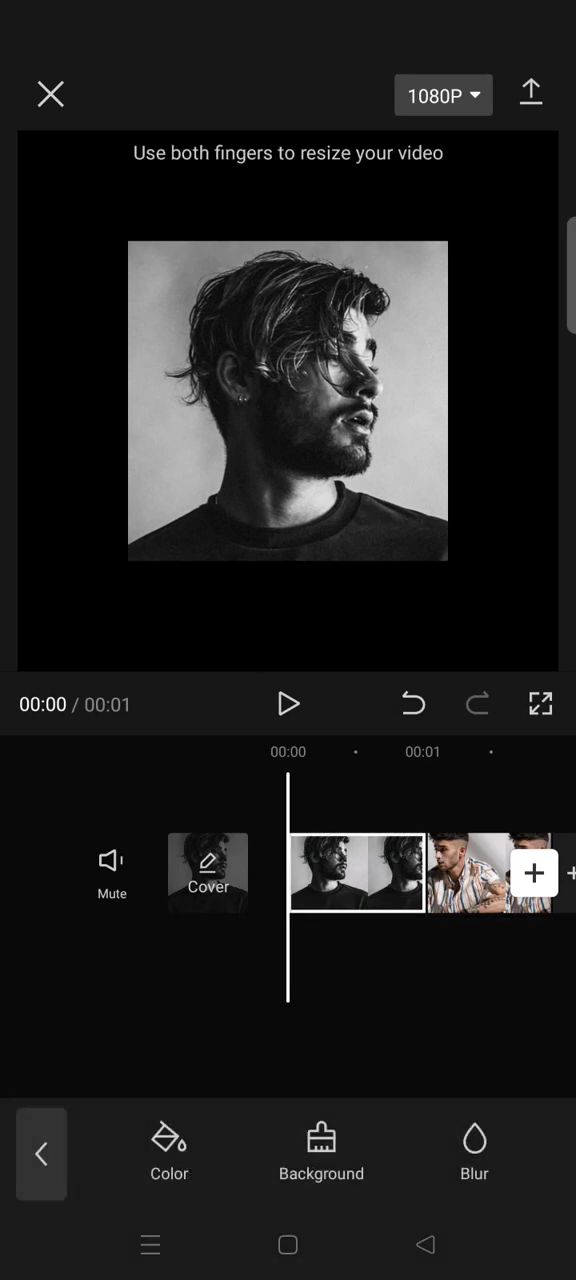
Set the canvas background colour to the grey swatch
click(320, 1150)
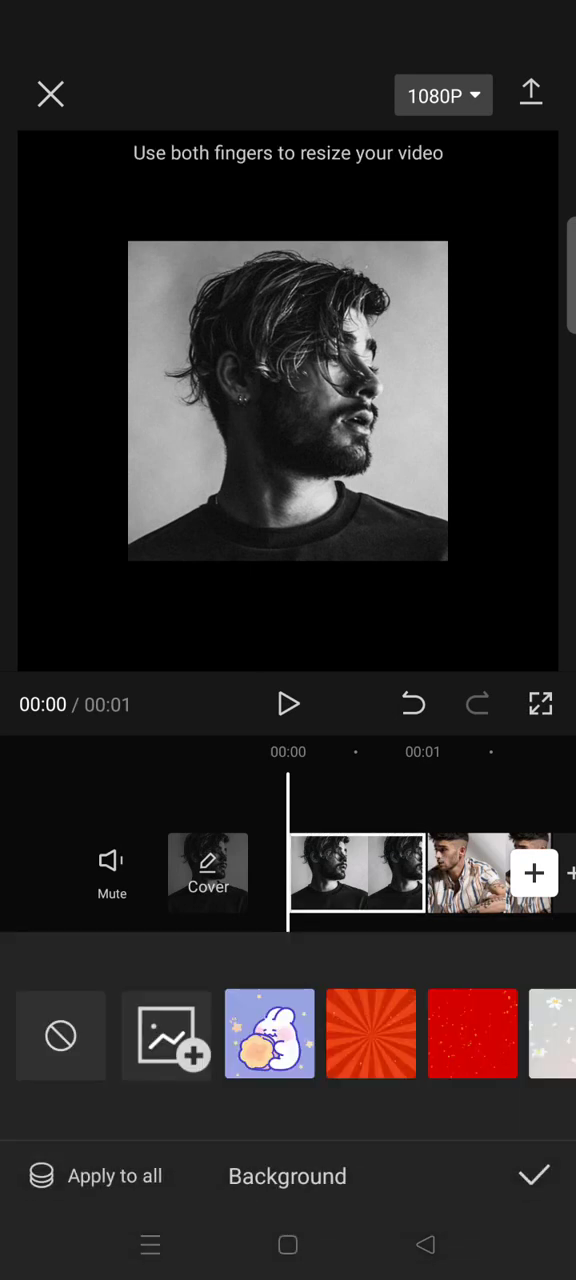
scroll(left, 3)
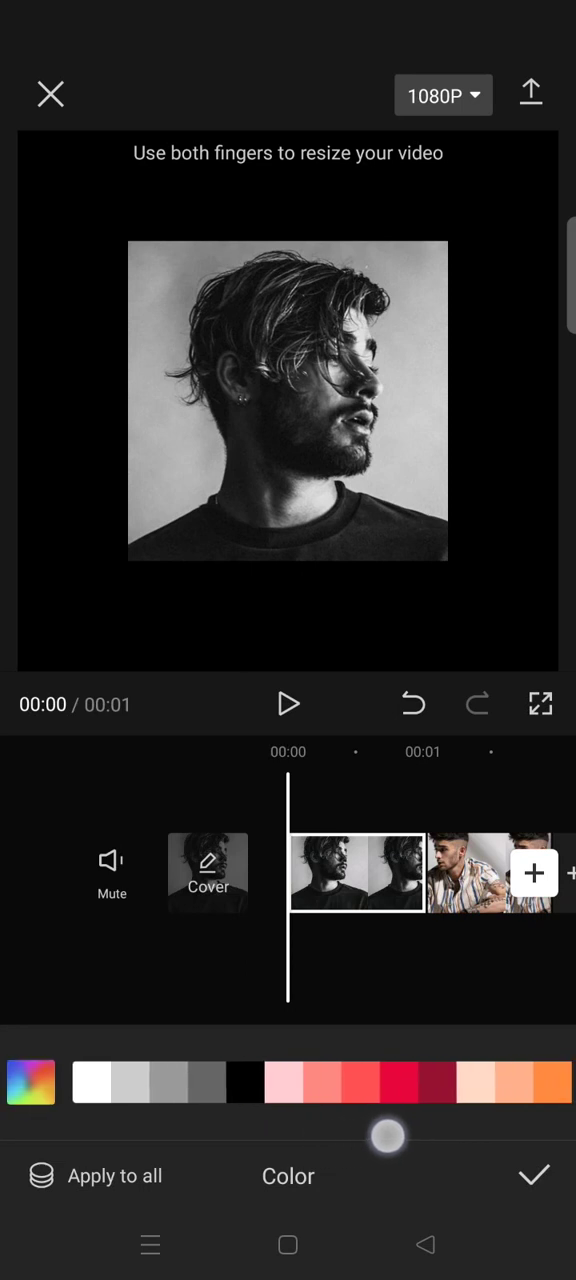
click(170, 1084)
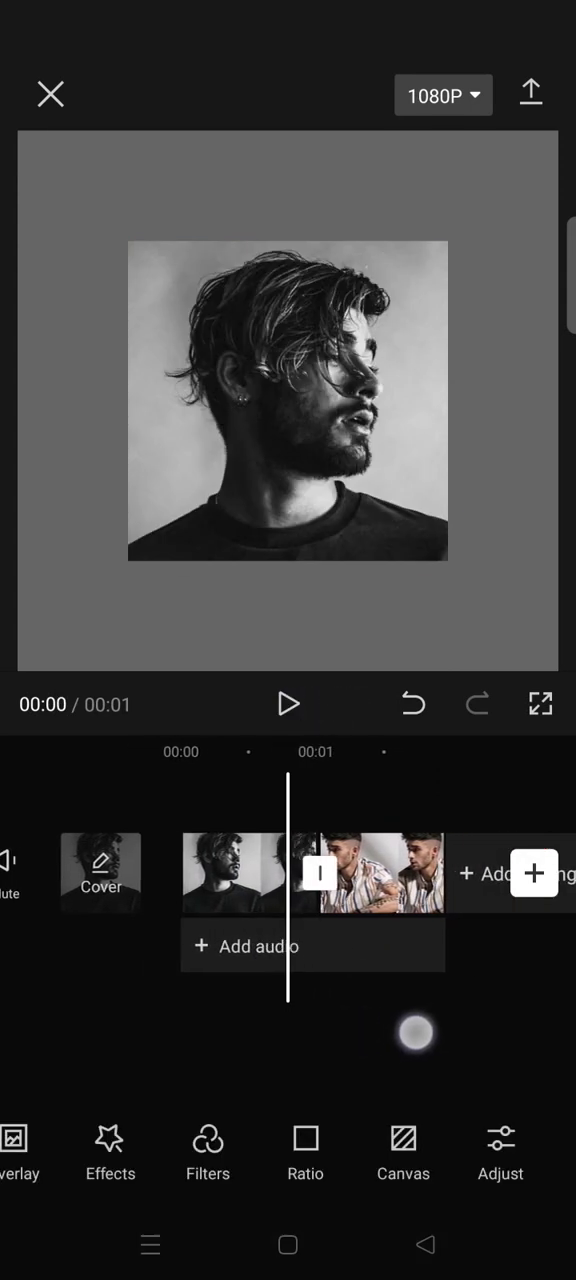
Keyframe the first photo to shrink and rotate to about 18 degrees by the clip's end
click(236, 872)
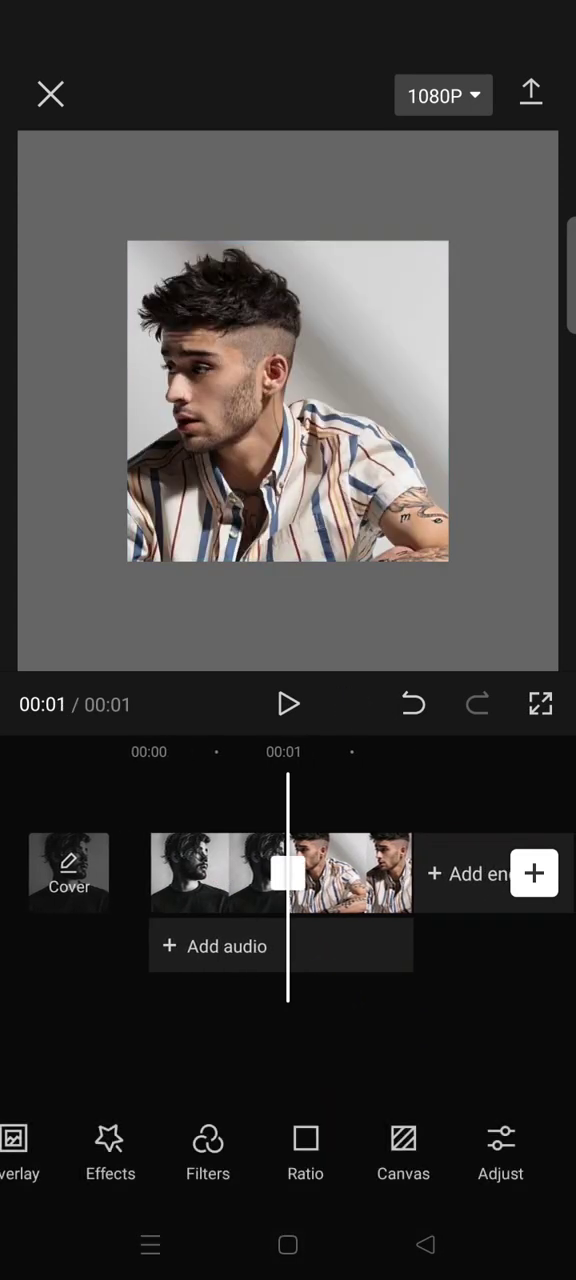
click(210, 874)
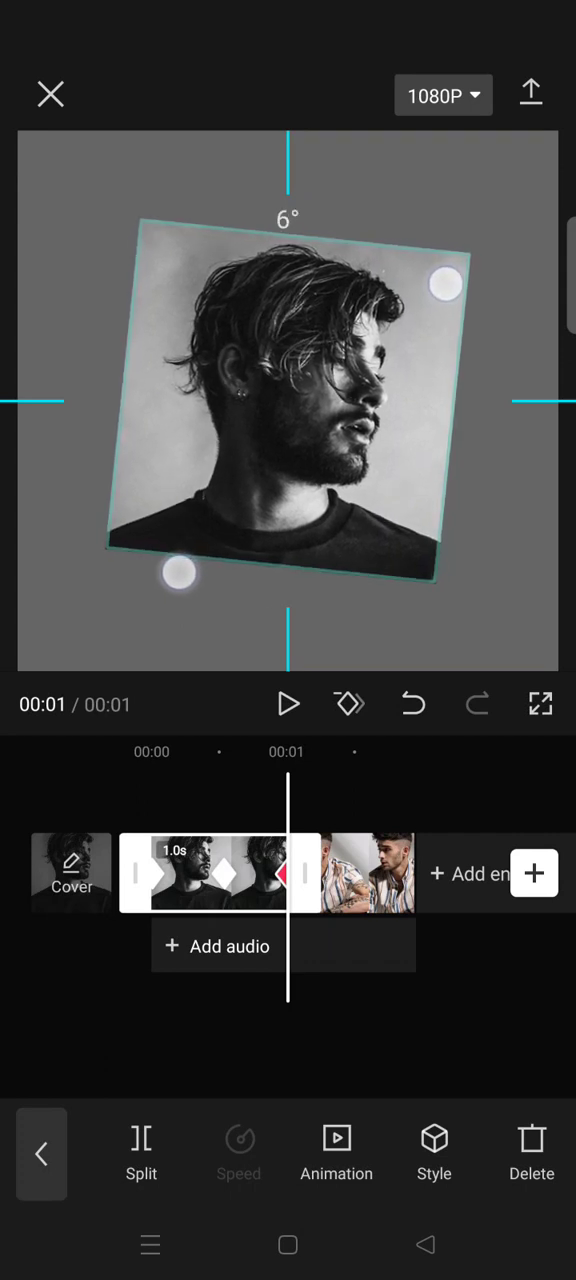
drag(444, 284, 468, 366)
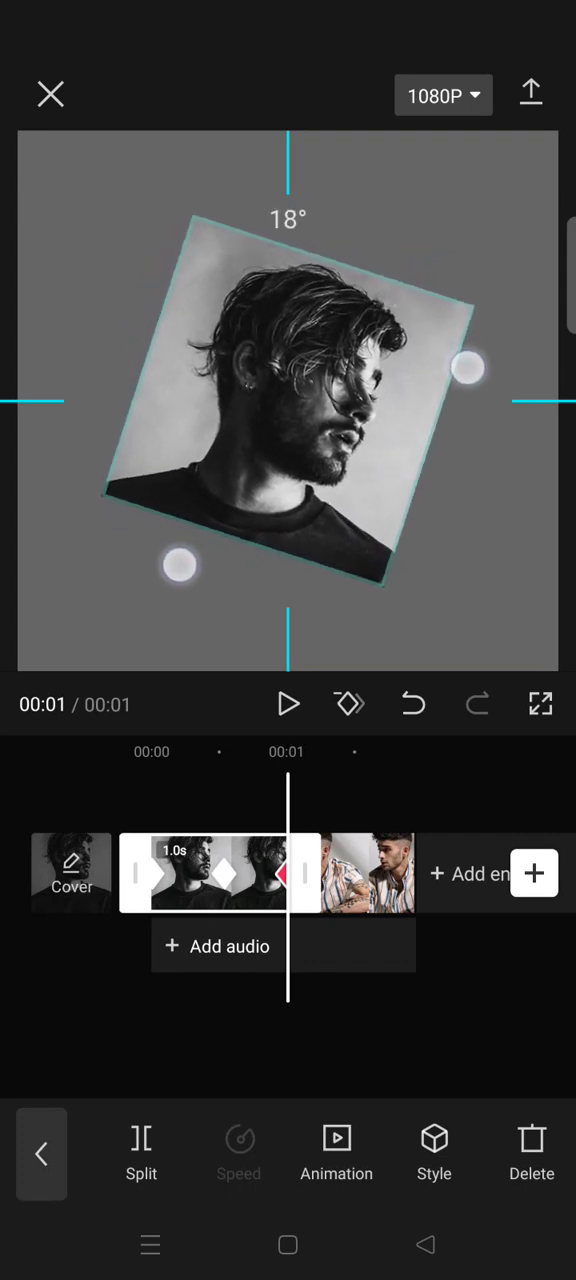
drag(470, 368, 416, 244)
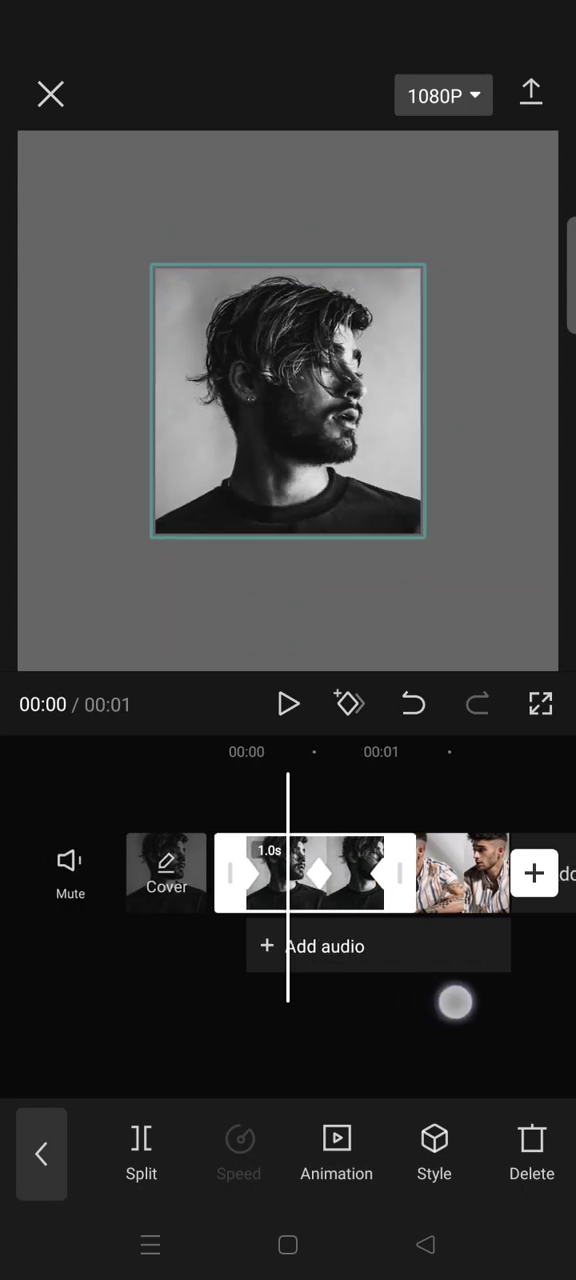
Apply an Ease In graph preset to the first photo's keyframed motion and reselect the clip
scroll(left, 3)
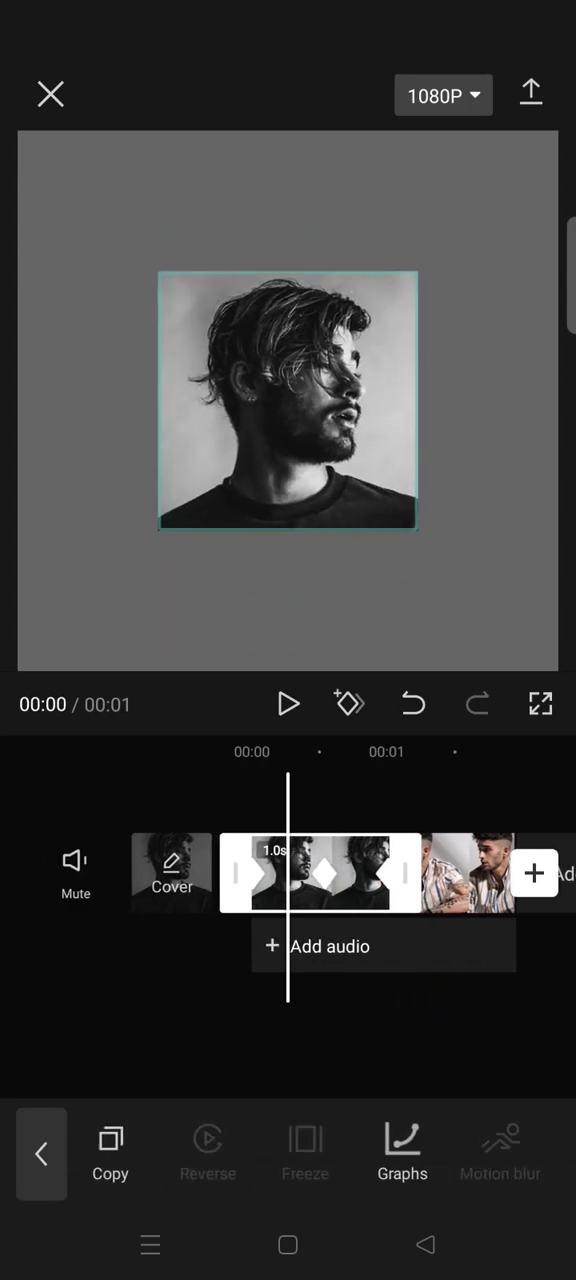
click(402, 1136)
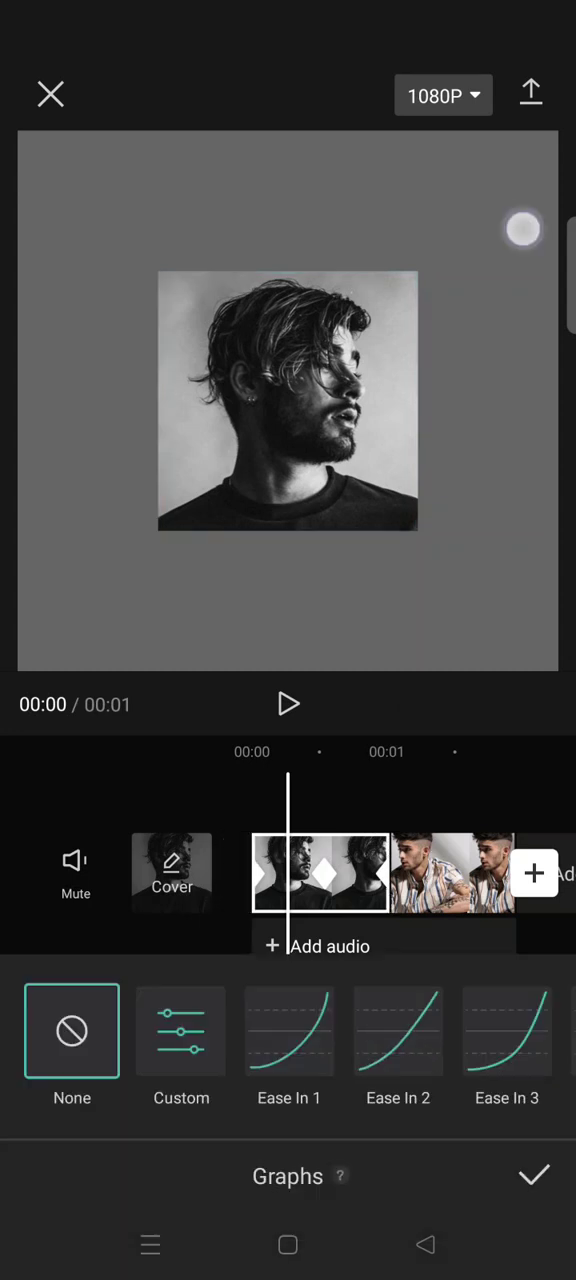
scroll(left, 3)
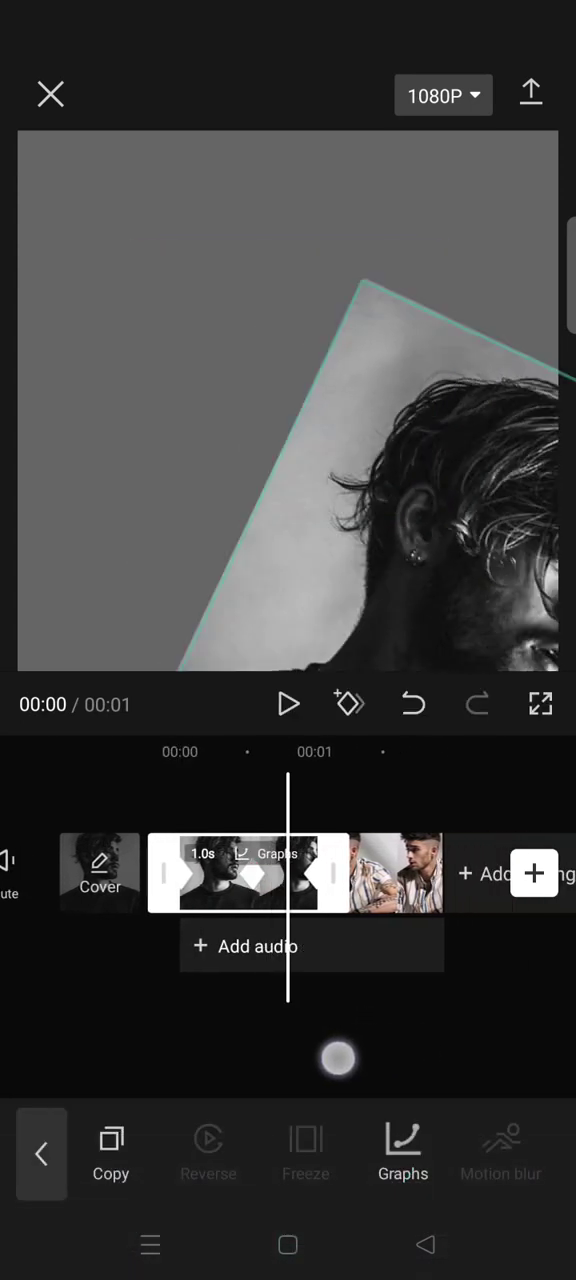
click(402, 1150)
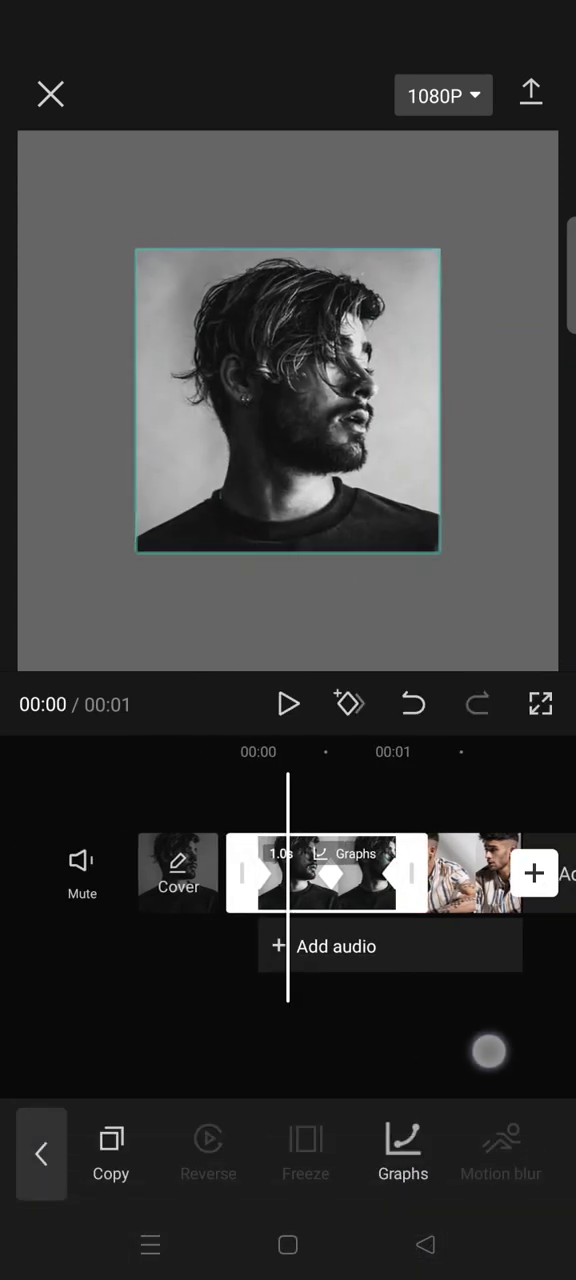
click(288, 704)
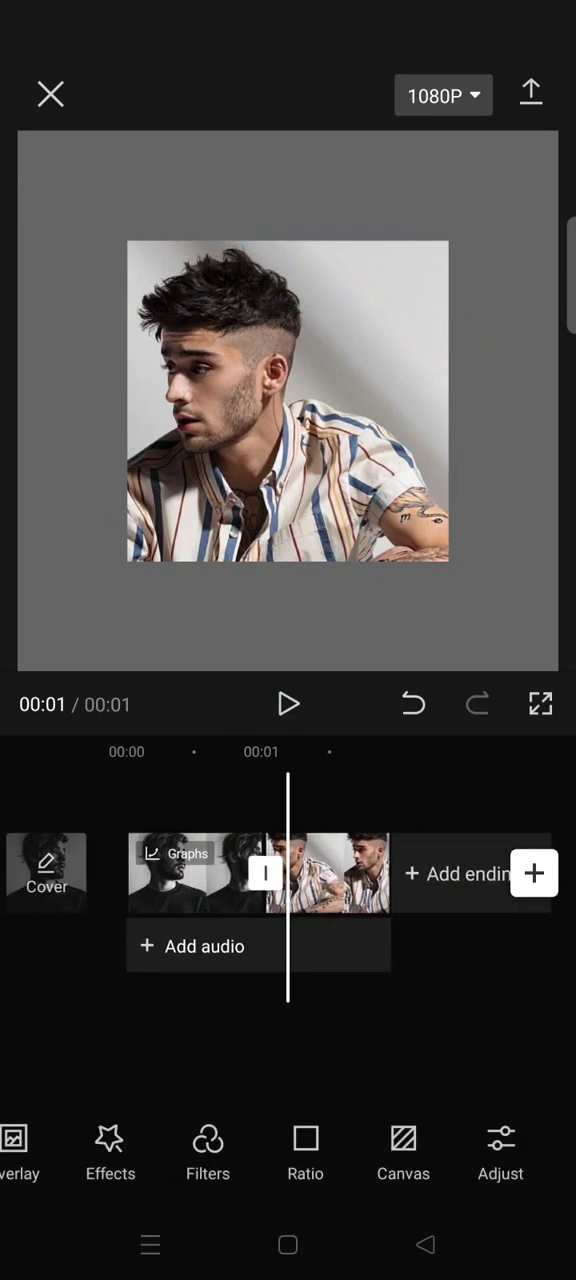
click(200, 872)
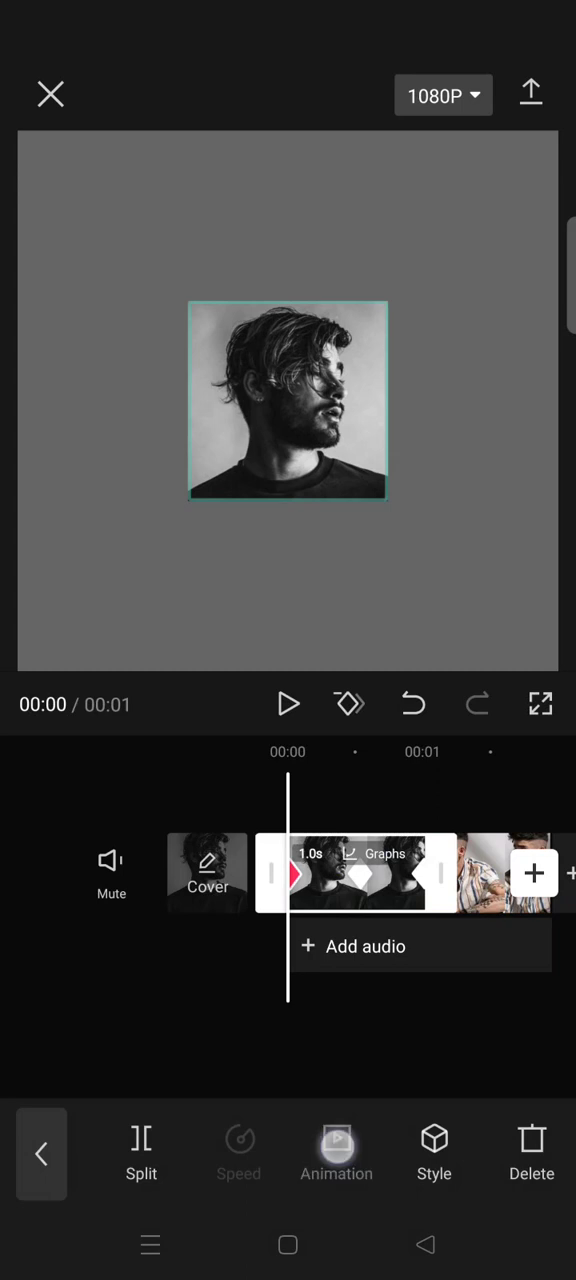
Give the first photo a 0.5s Flip out animation
click(336, 1150)
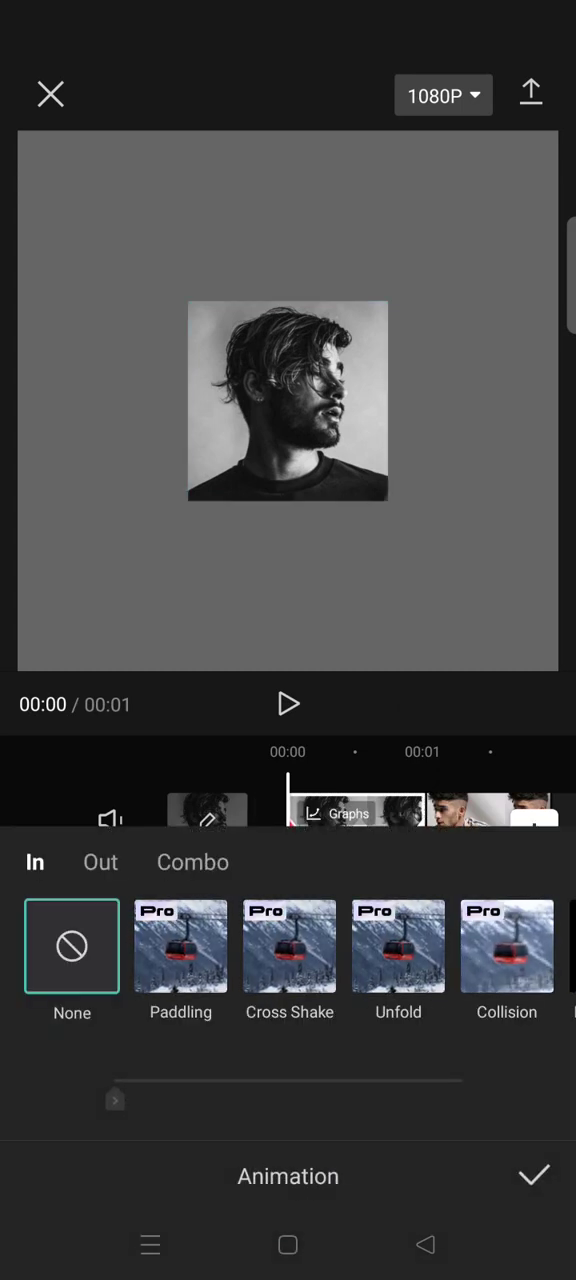
click(100, 862)
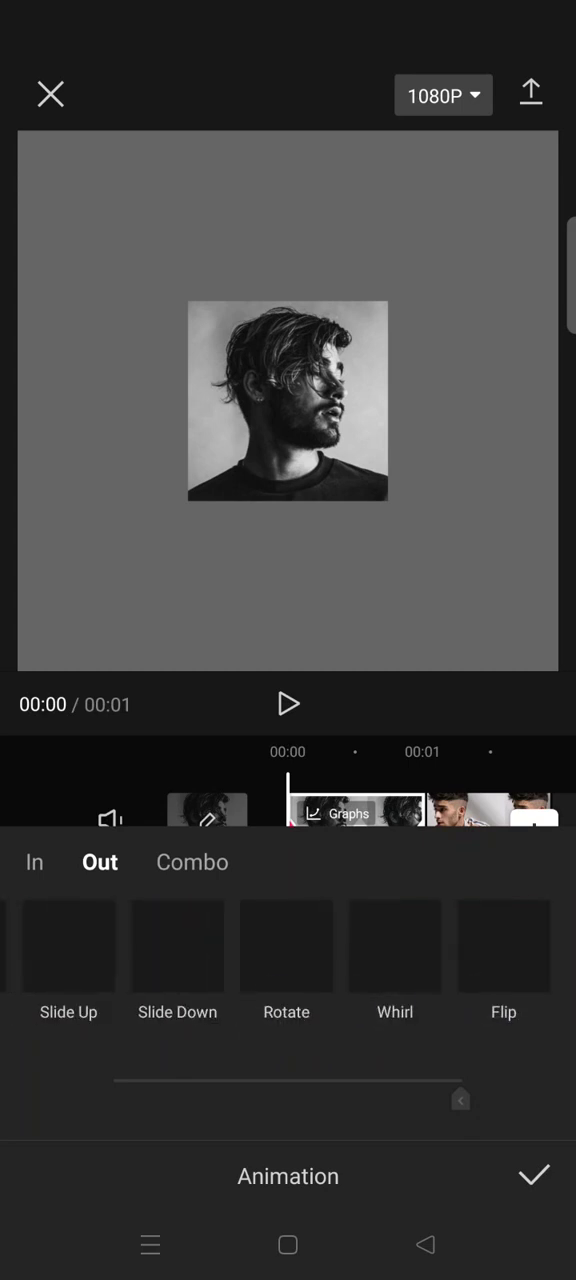
click(502, 948)
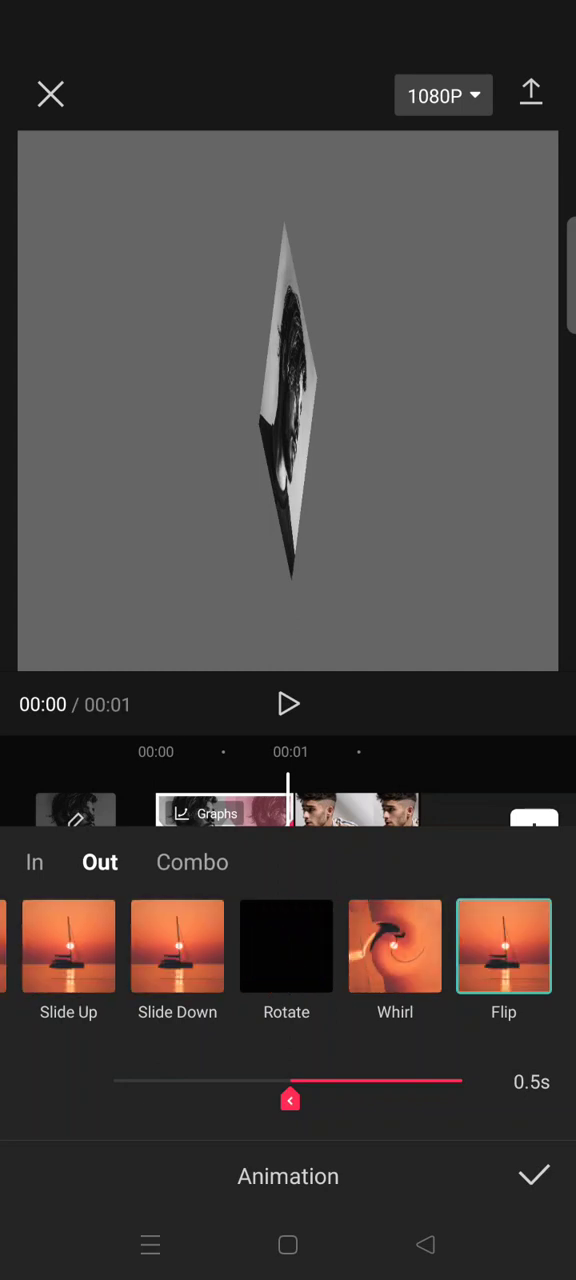
click(536, 1204)
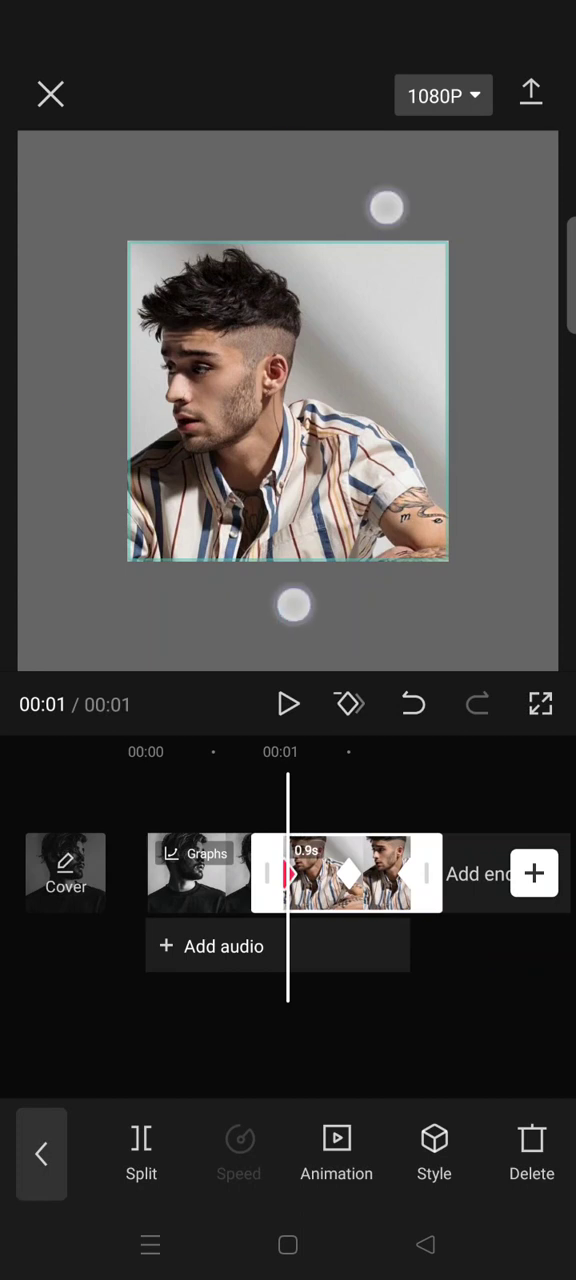
Rotate and enlarge the second photo on the grey canvas, then select its clip
drag(388, 208, 352, 222)
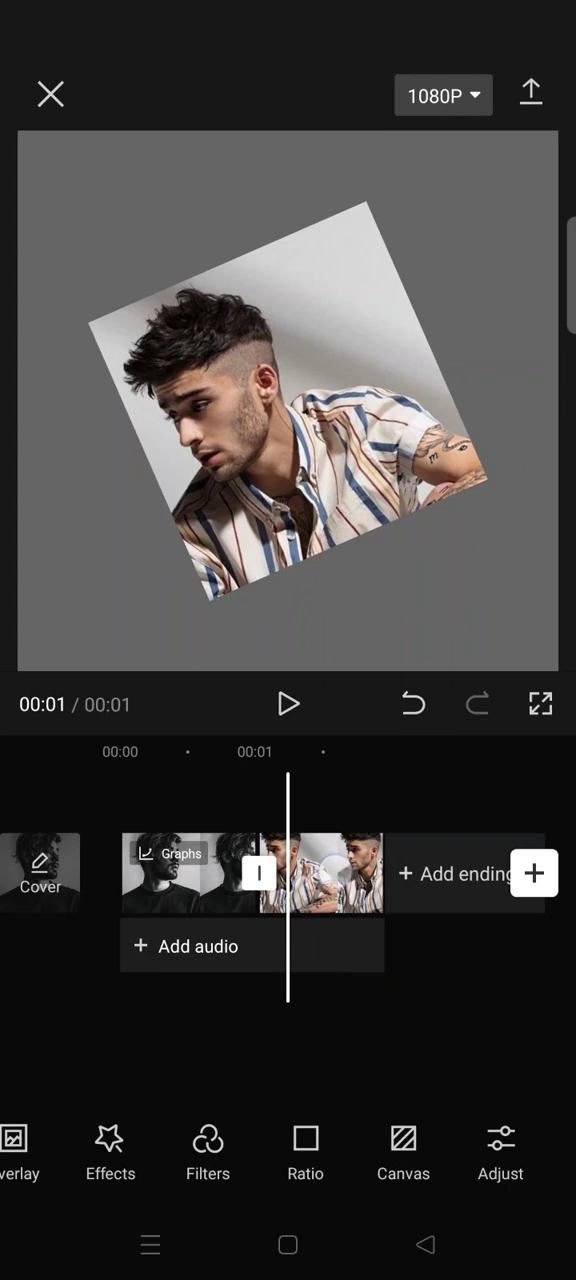
click(320, 874)
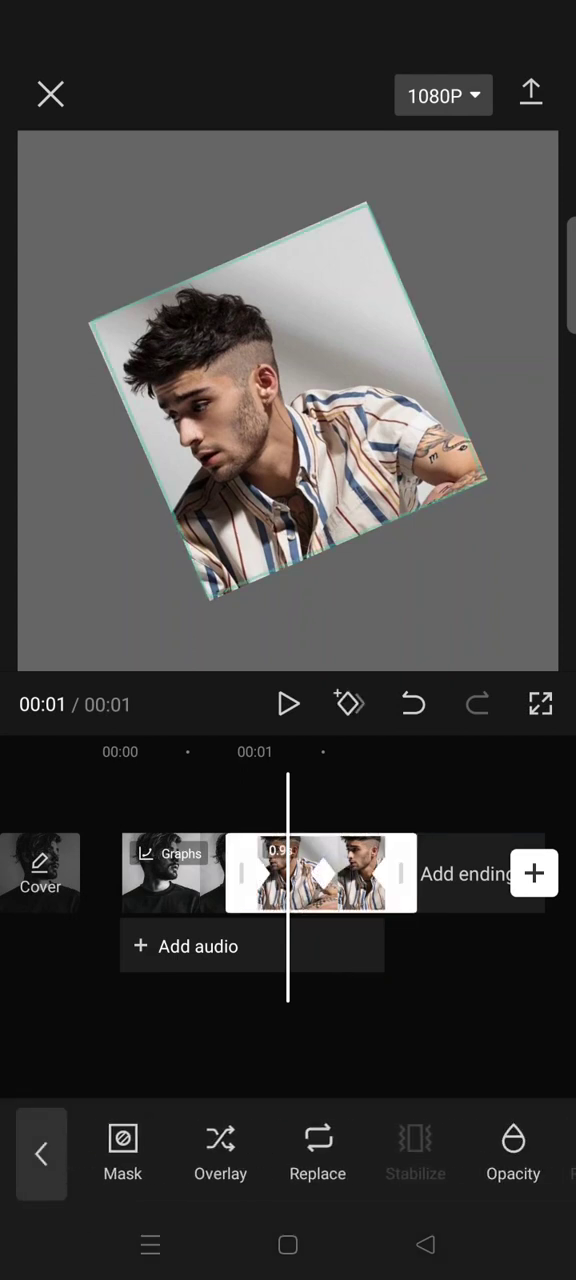
Apply Ease Out 1 and then Ease In 1 graphs to the second photo's motion
scroll(left, 3)
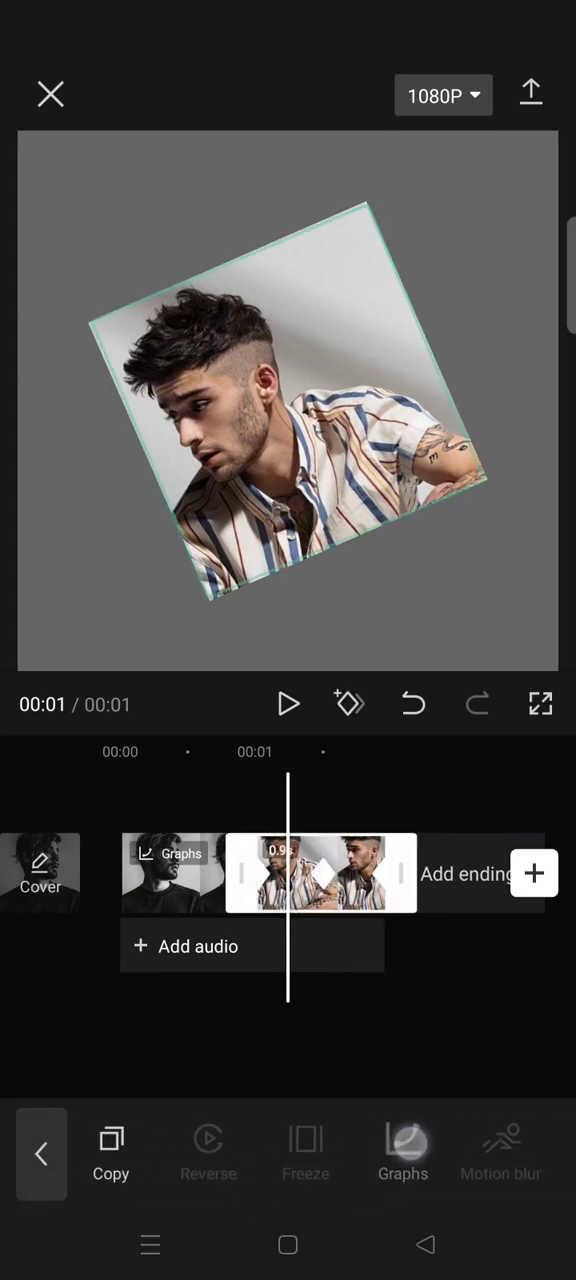
click(402, 1150)
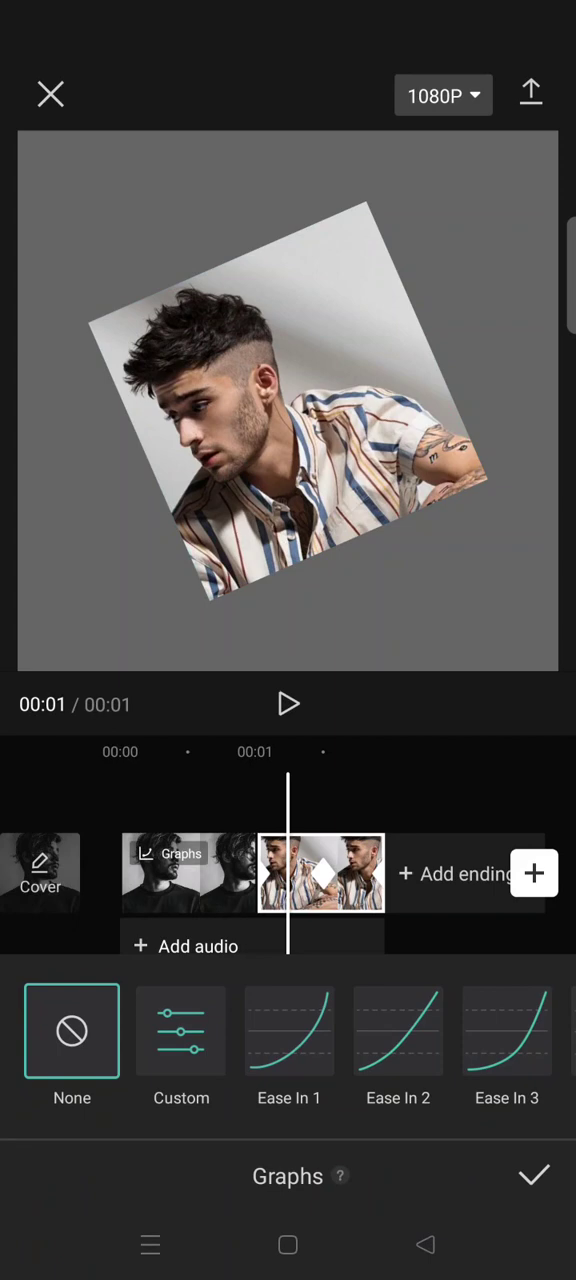
click(414, 1030)
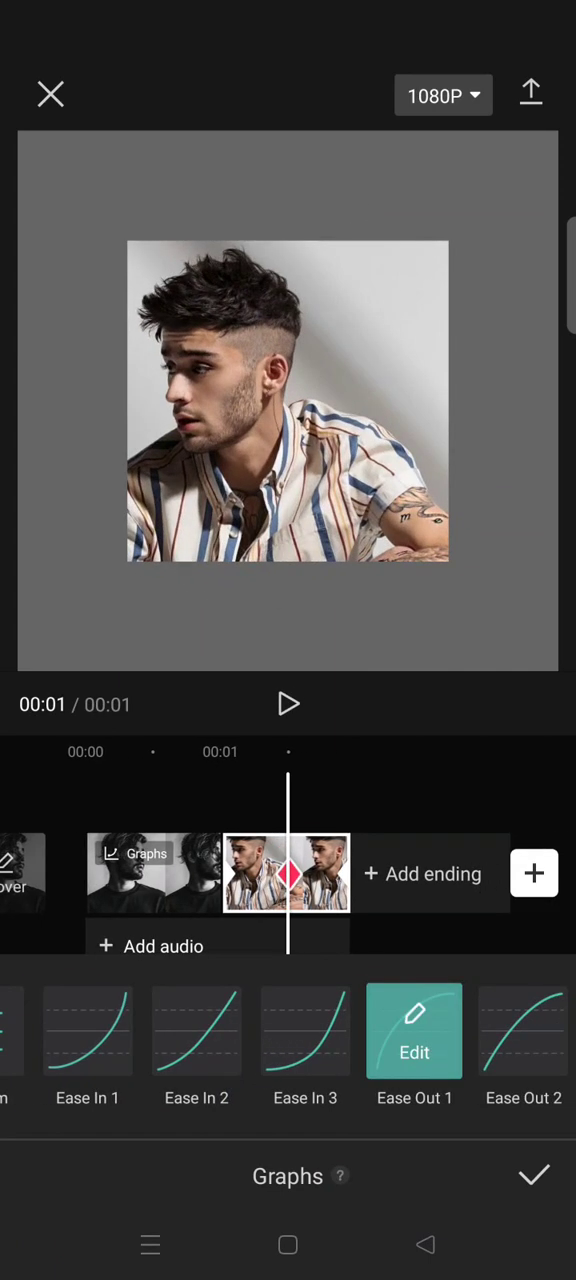
click(534, 1176)
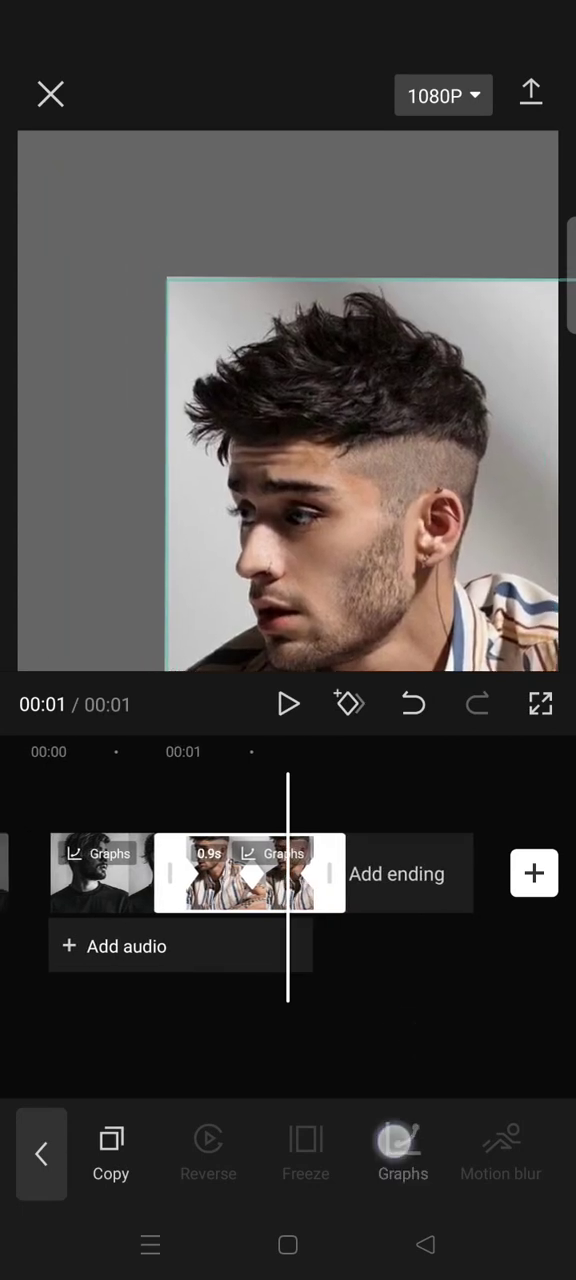
click(402, 1140)
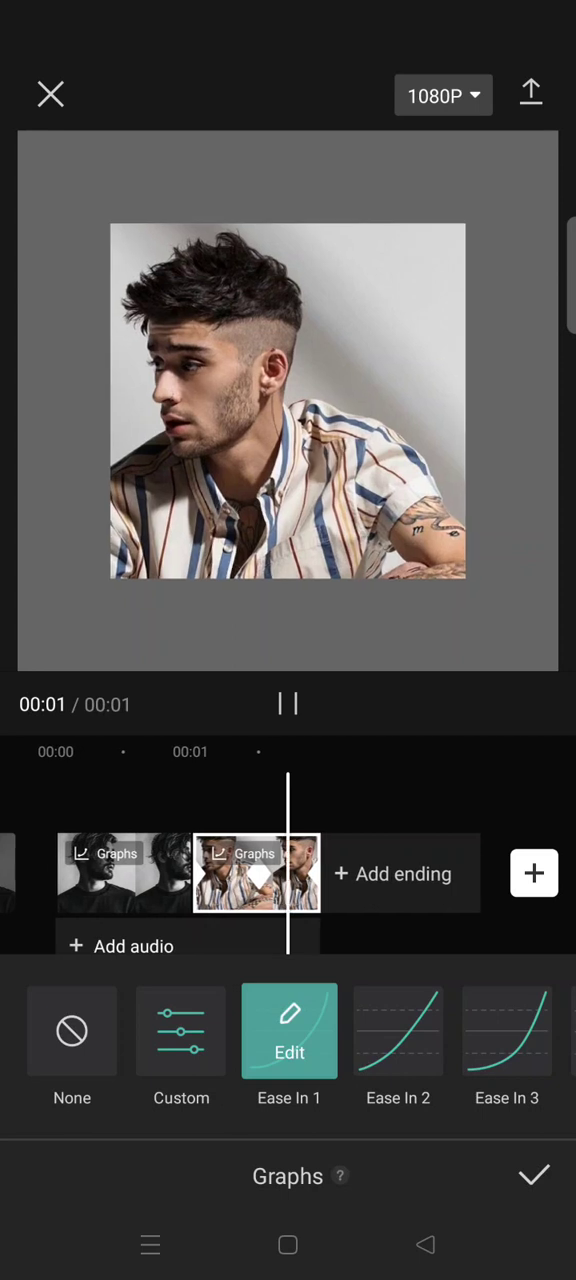
click(532, 1176)
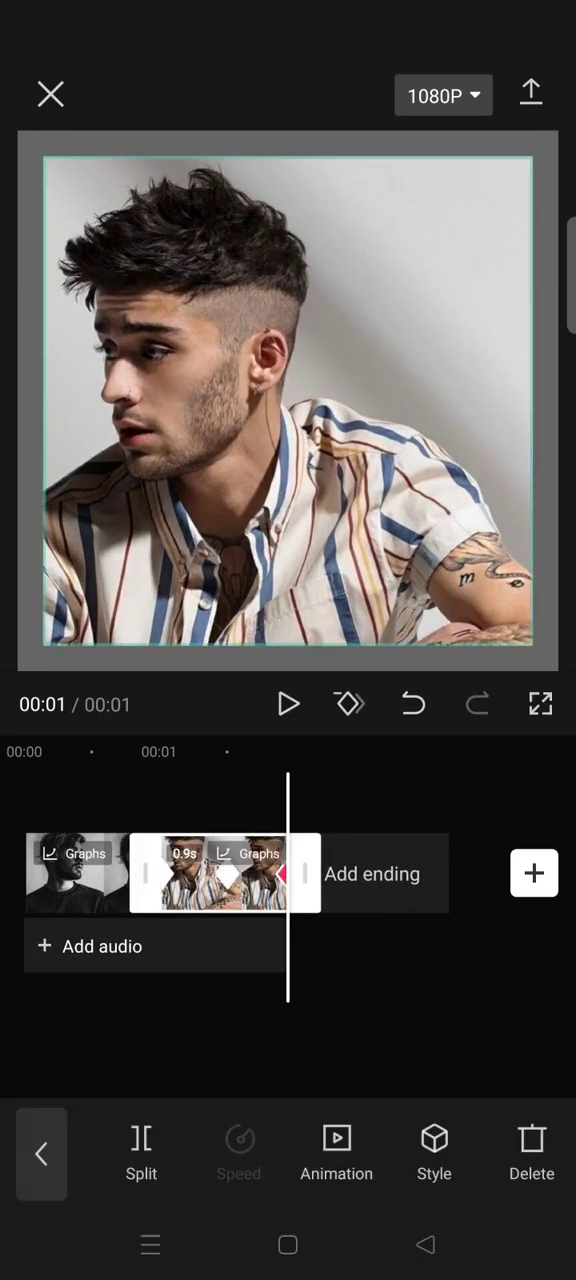
Give the second photo a 0.5s Flip in animation and play the slideshow full screen
click(336, 1150)
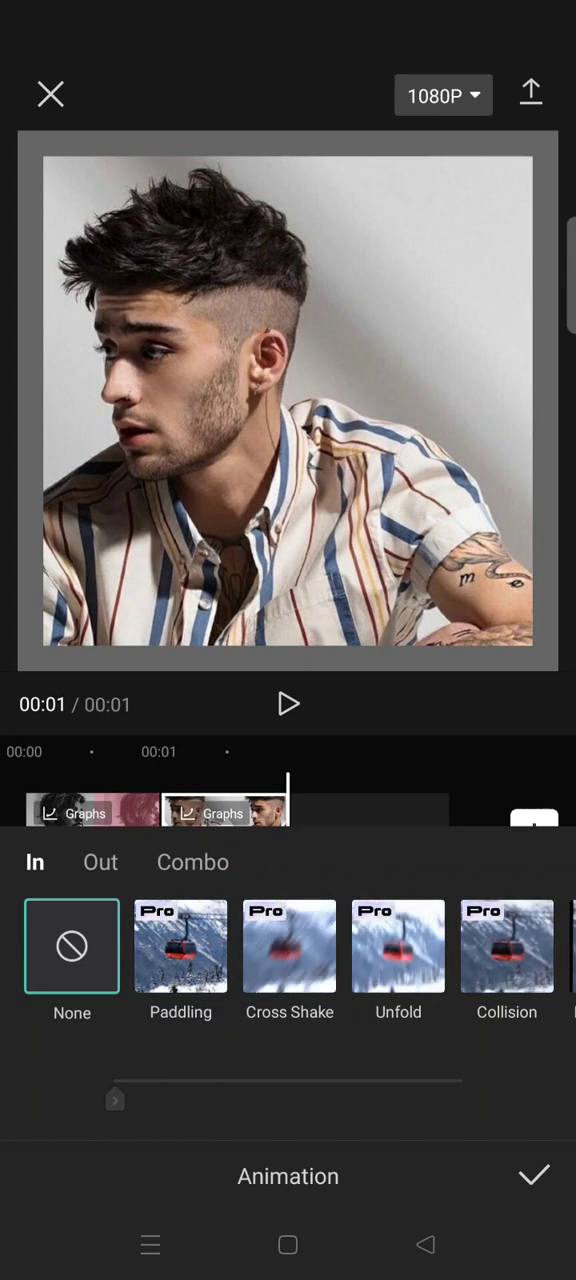
scroll(left, 3)
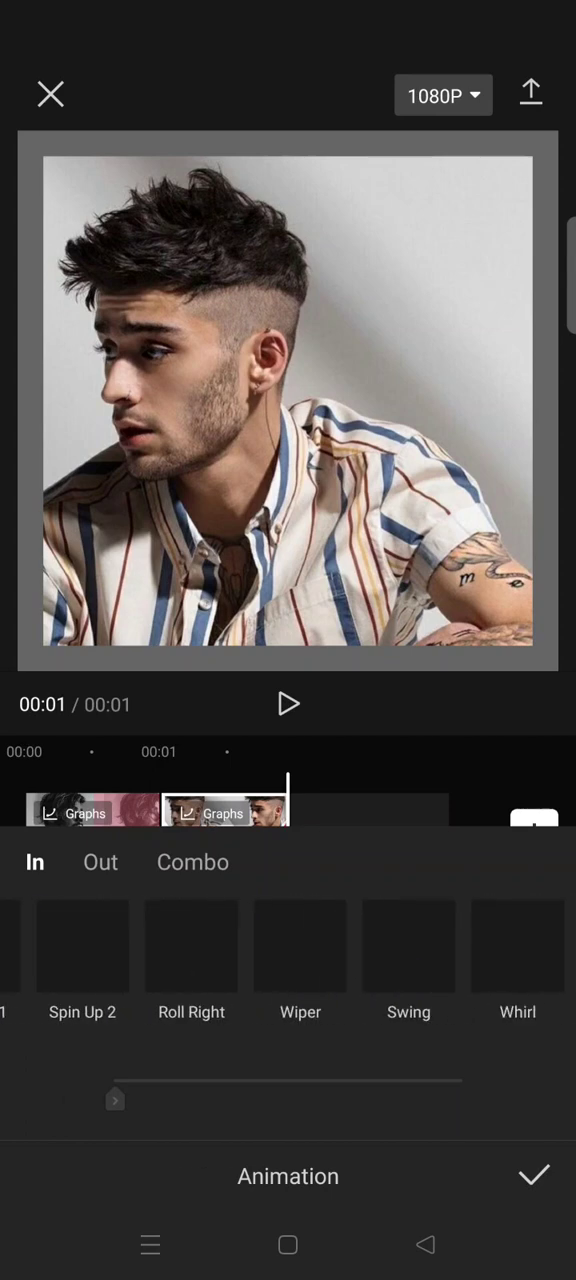
scroll(left, 3)
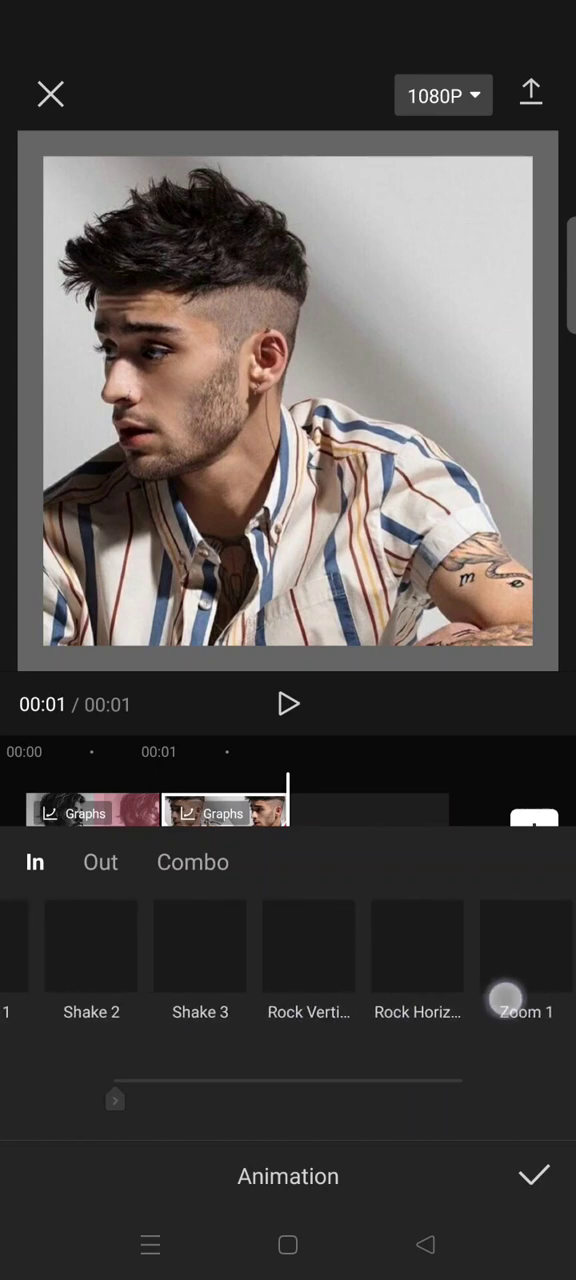
scroll(left, 3)
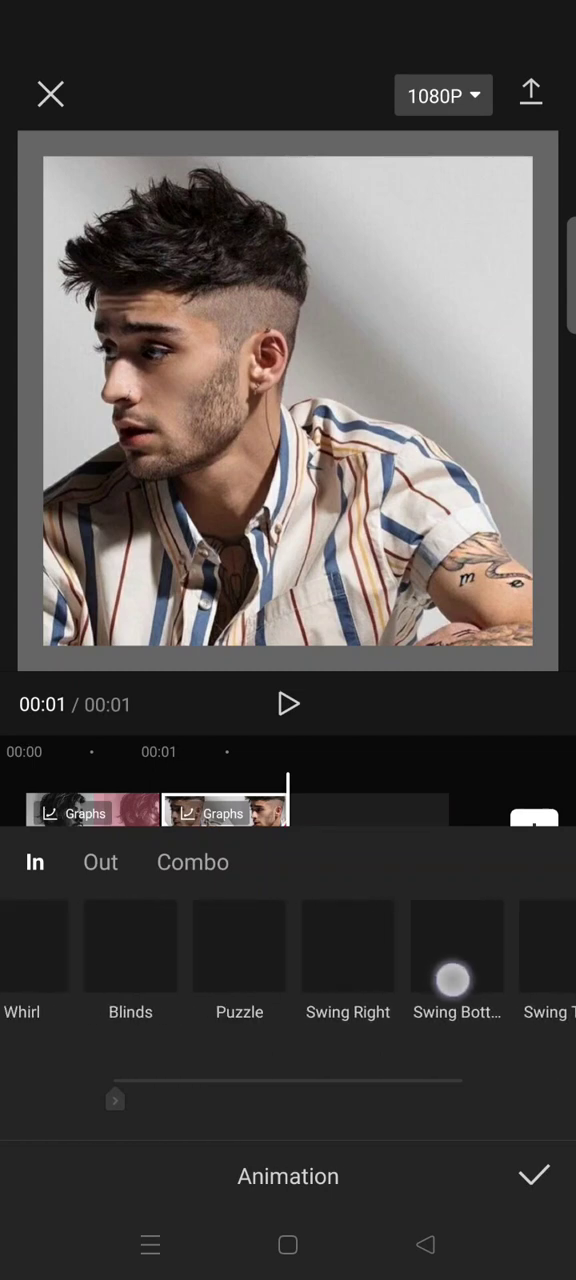
scroll(left, 3)
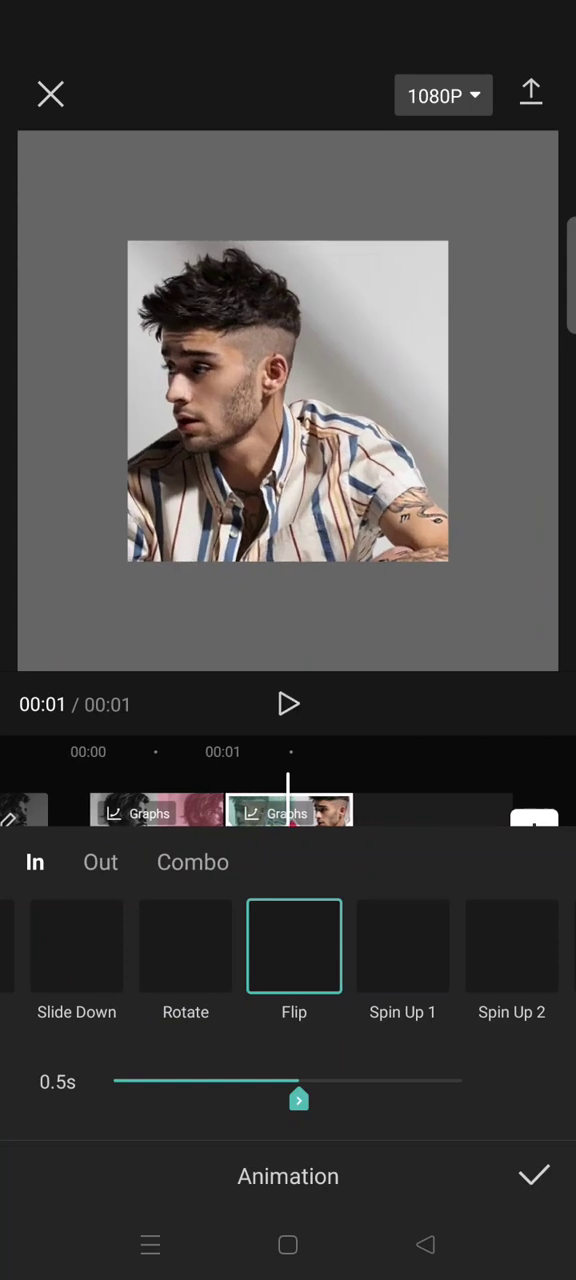
click(532, 1176)
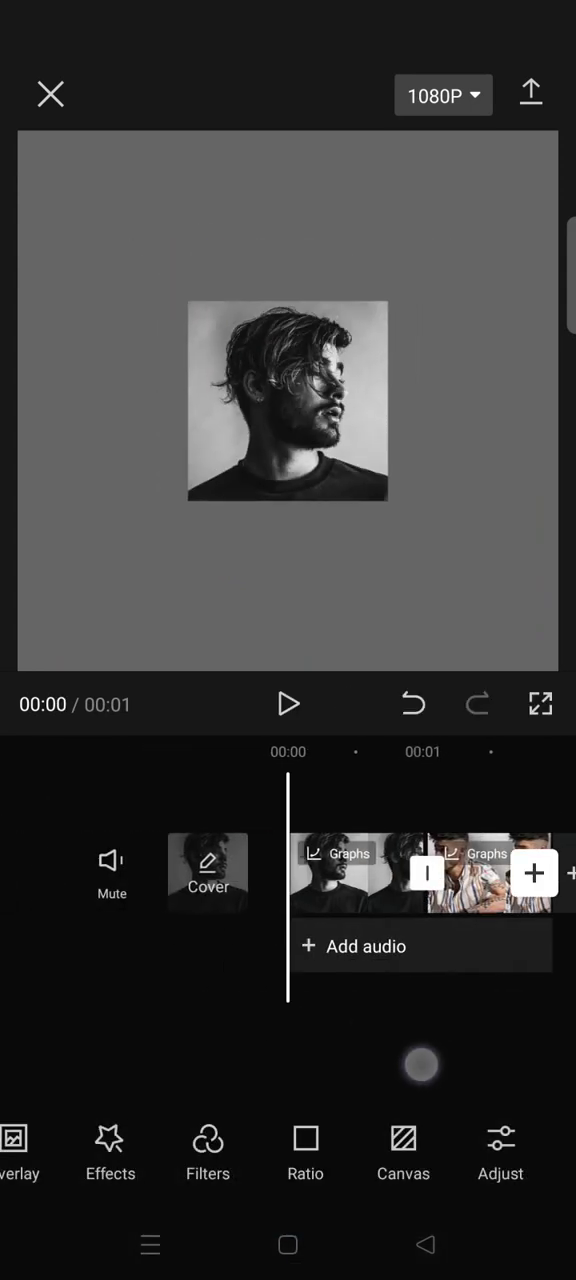
click(288, 704)
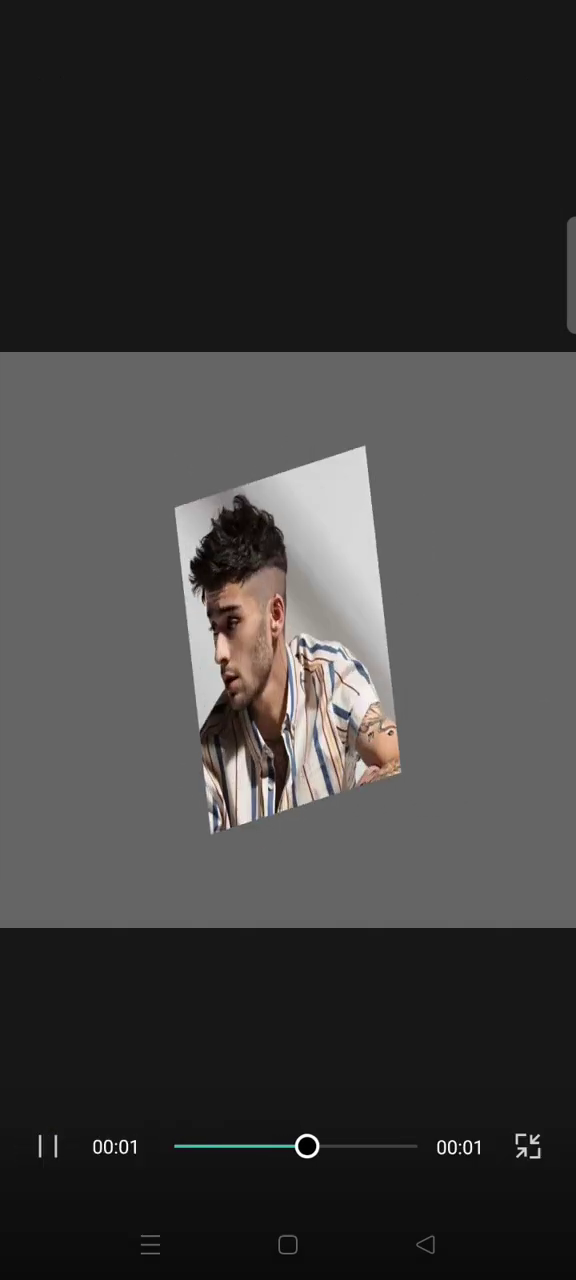